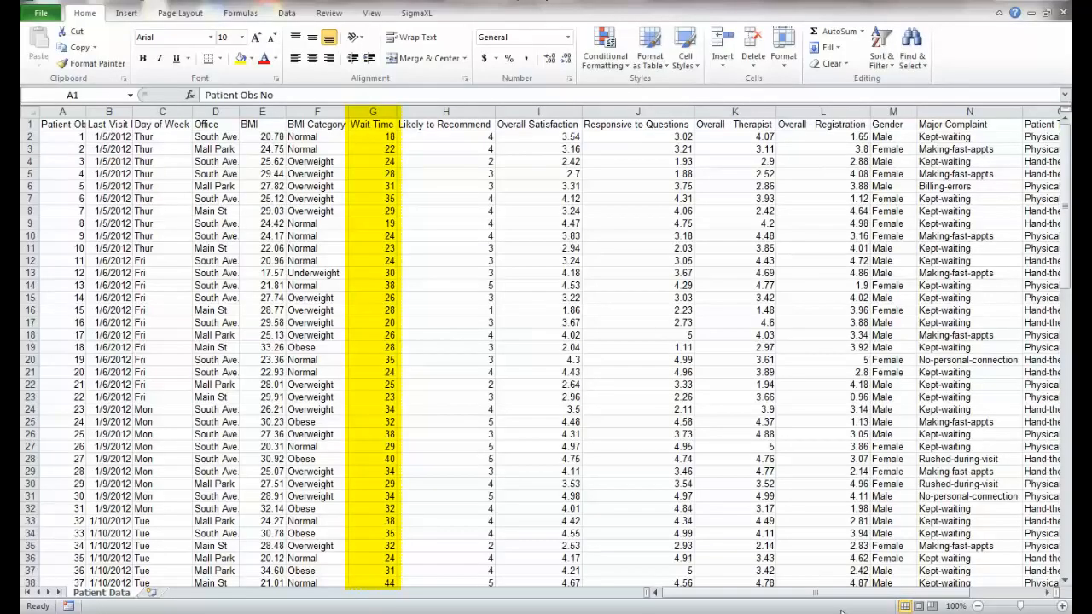
mouse_move(434, 14)
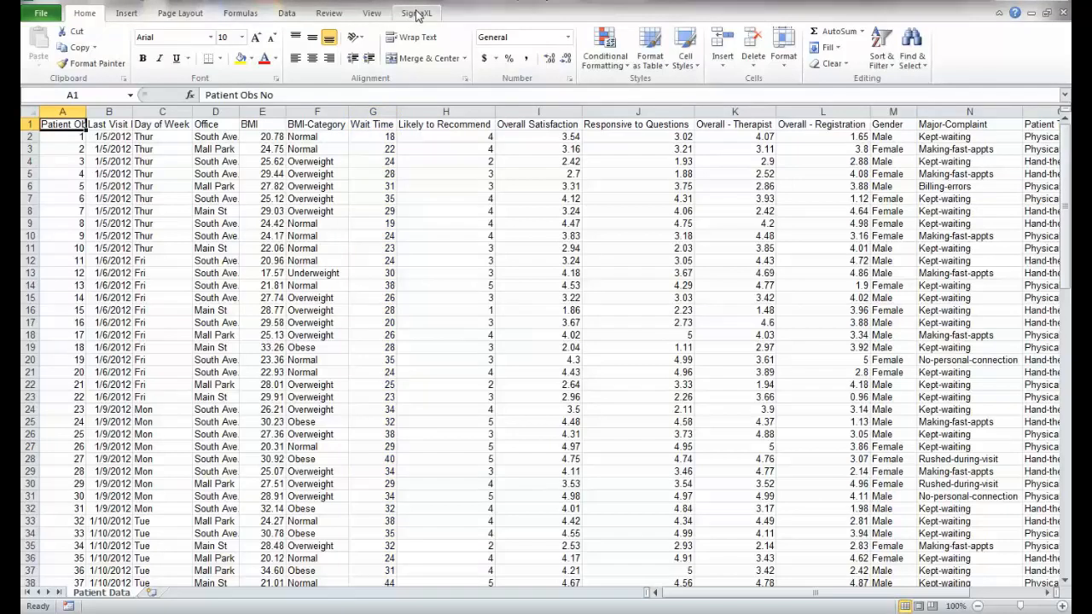
- Create a SigmaXL Basic Histogram of Wait Time from the patient data range
click(416, 12)
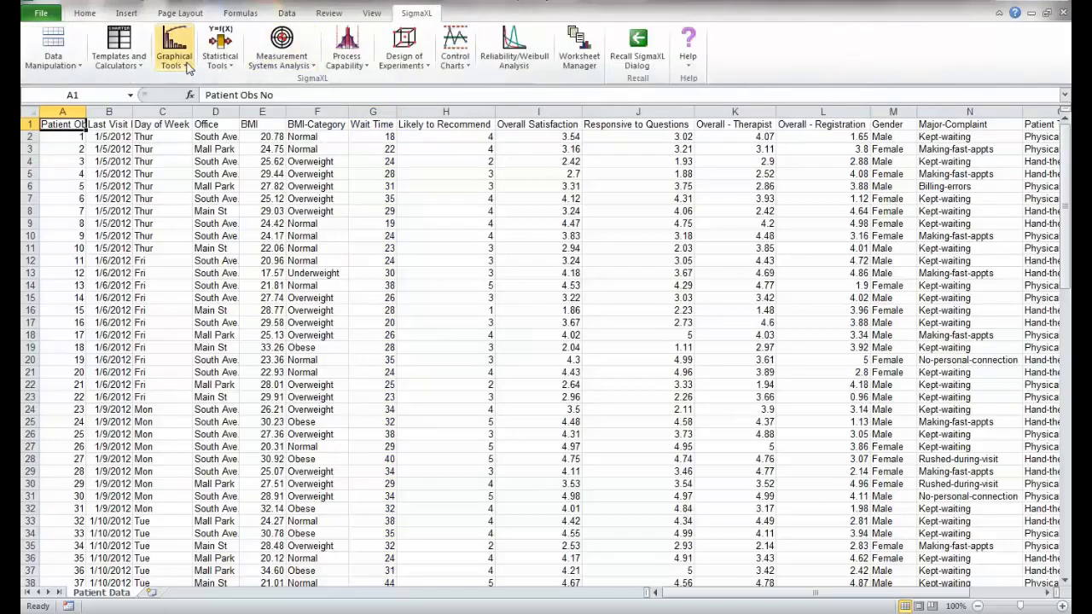
click(174, 47)
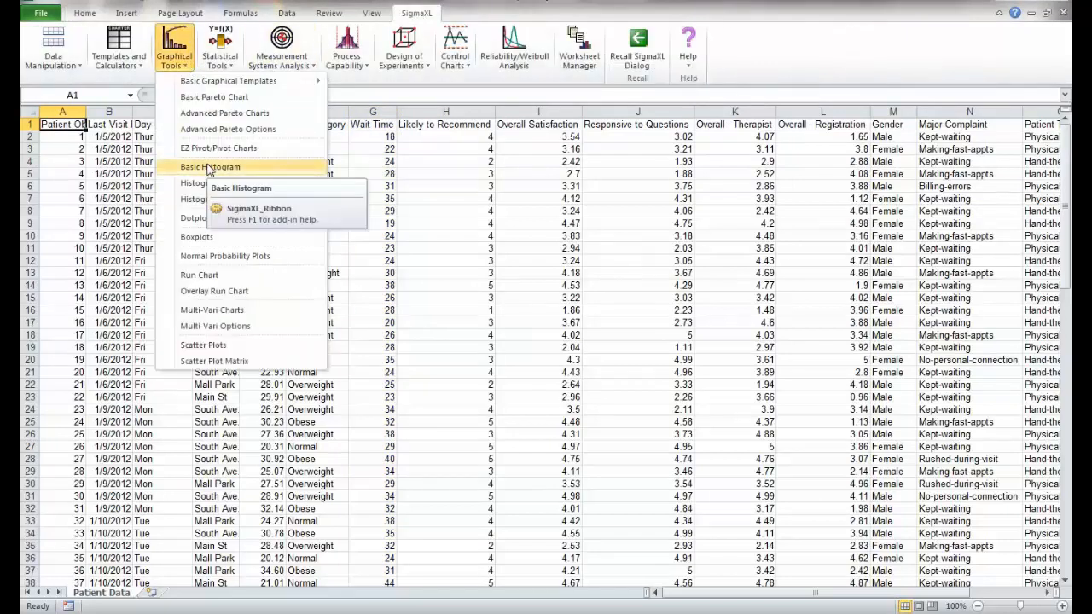
click(210, 166)
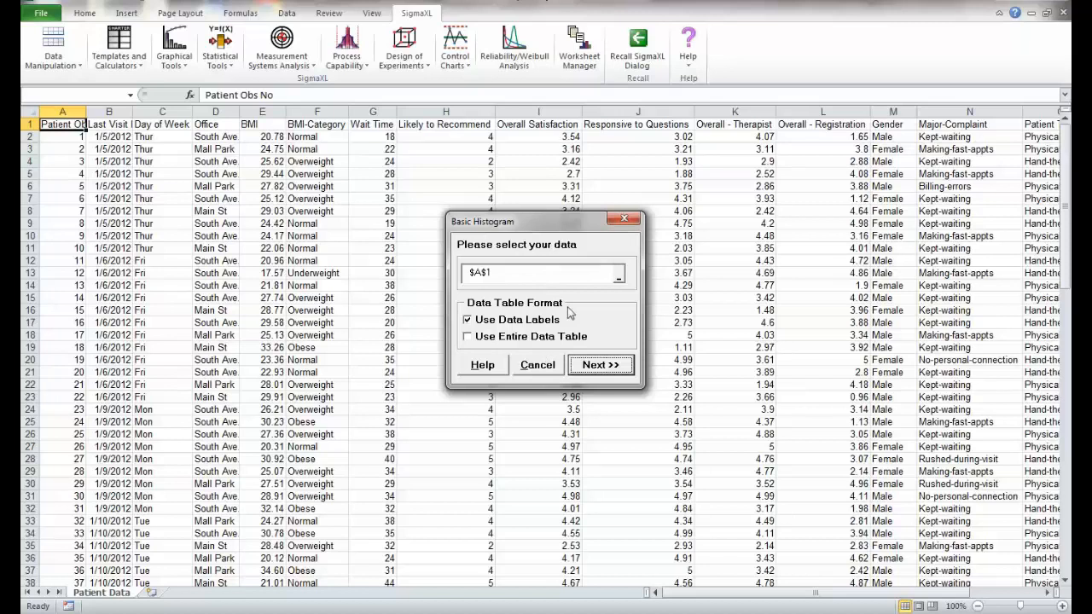
click(600, 365)
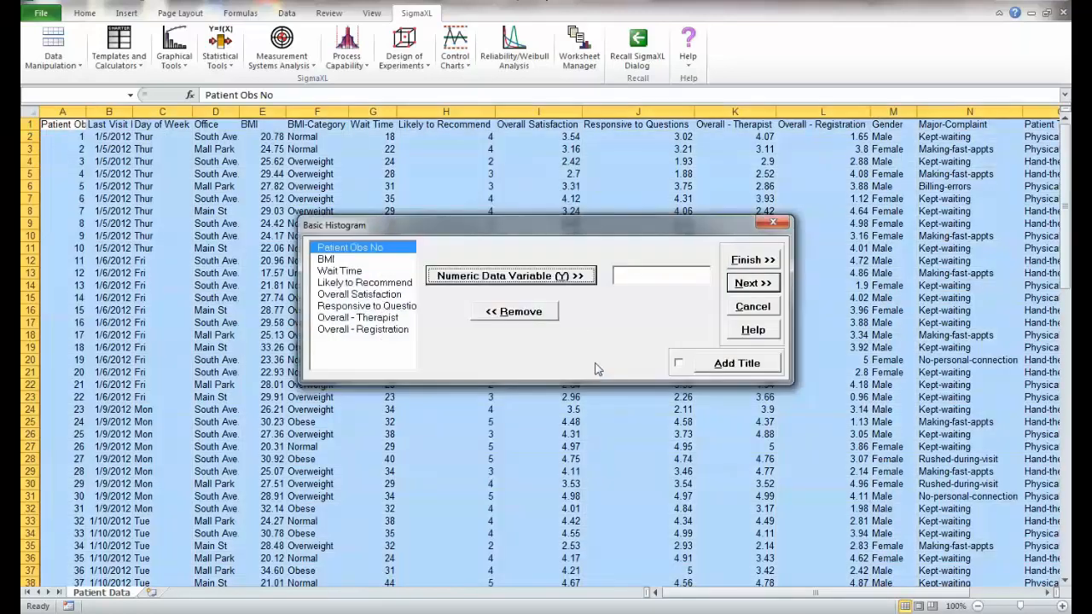
click(340, 270)
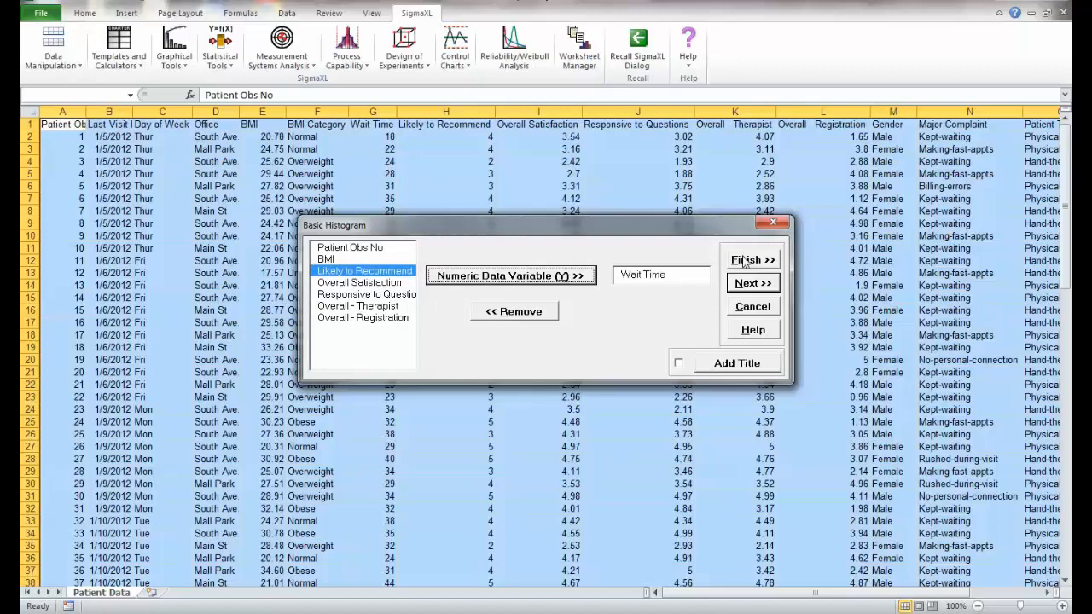
click(752, 259)
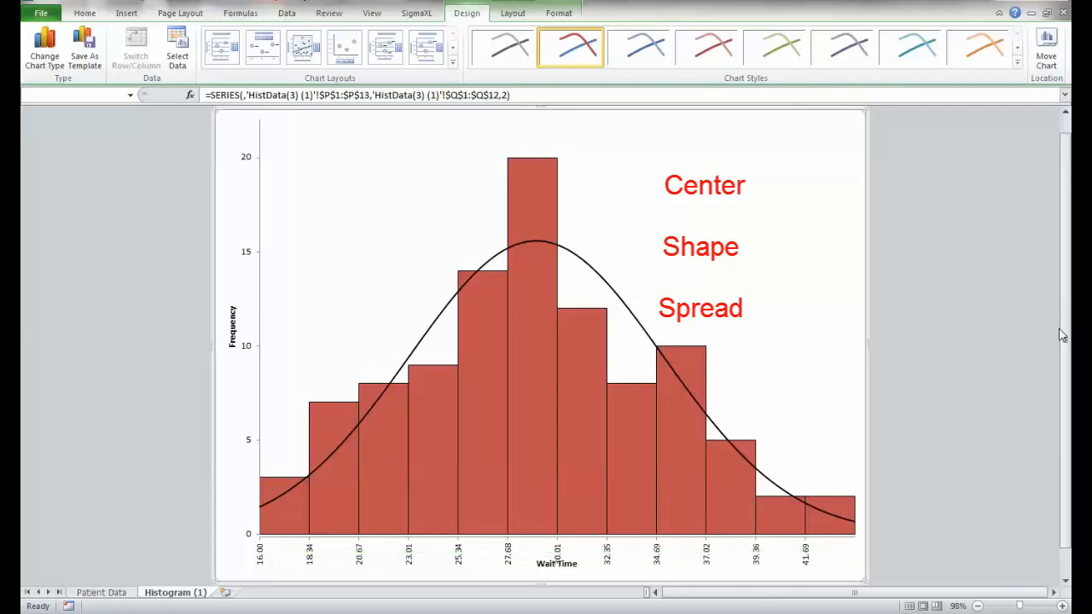
mouse_move(685, 198)
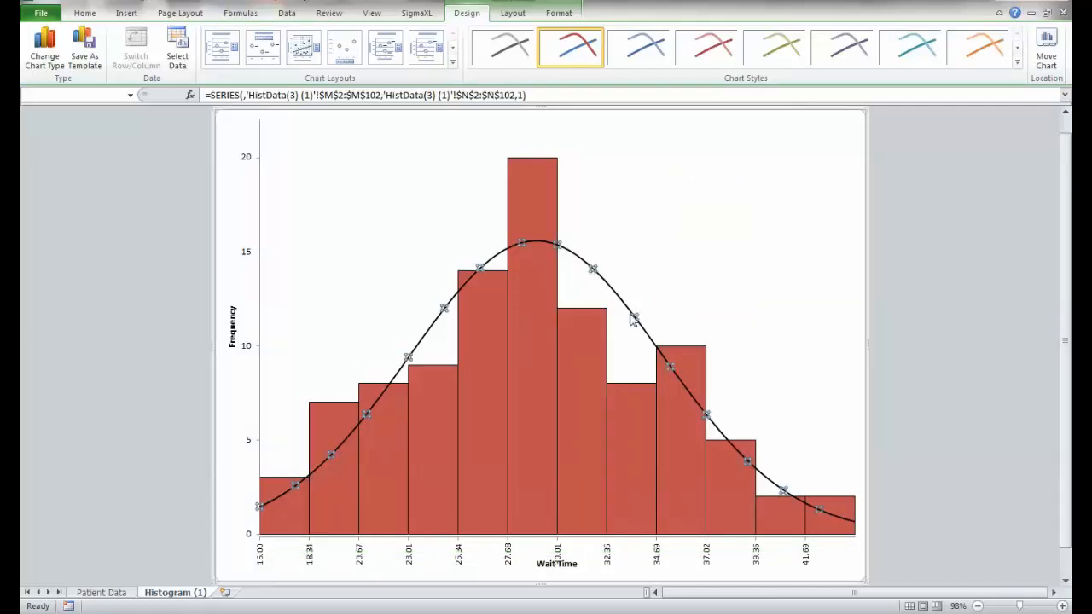
mouse_move(722, 273)
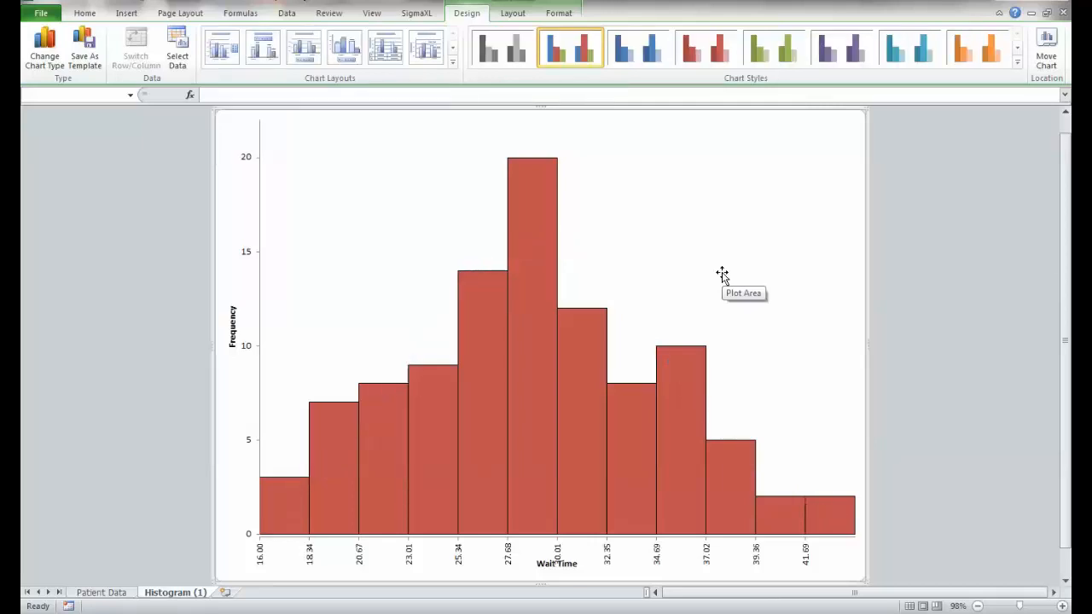
mouse_move(986, 292)
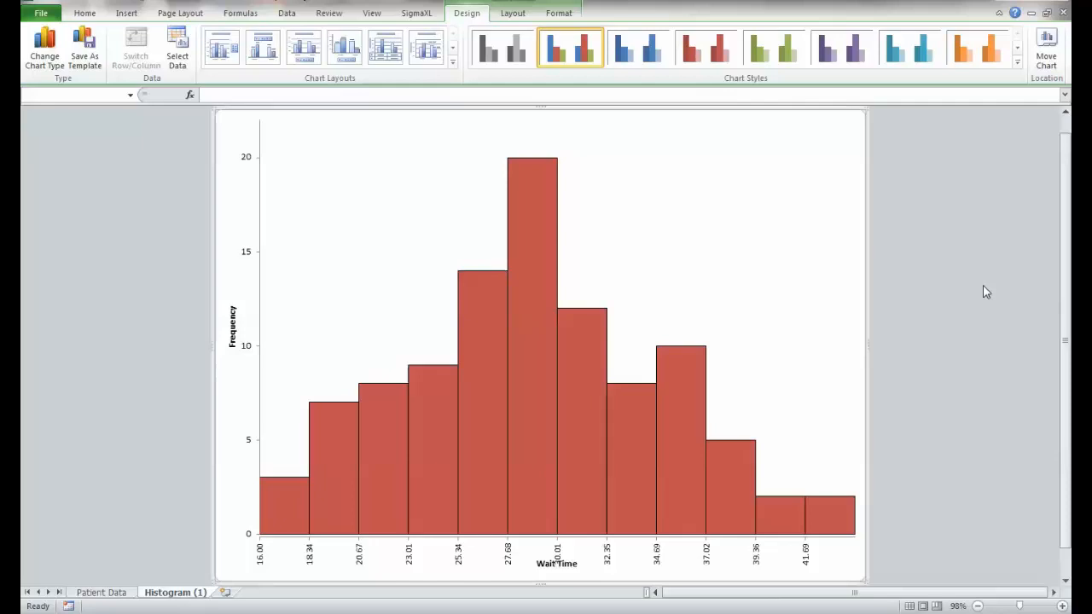
mouse_move(284, 530)
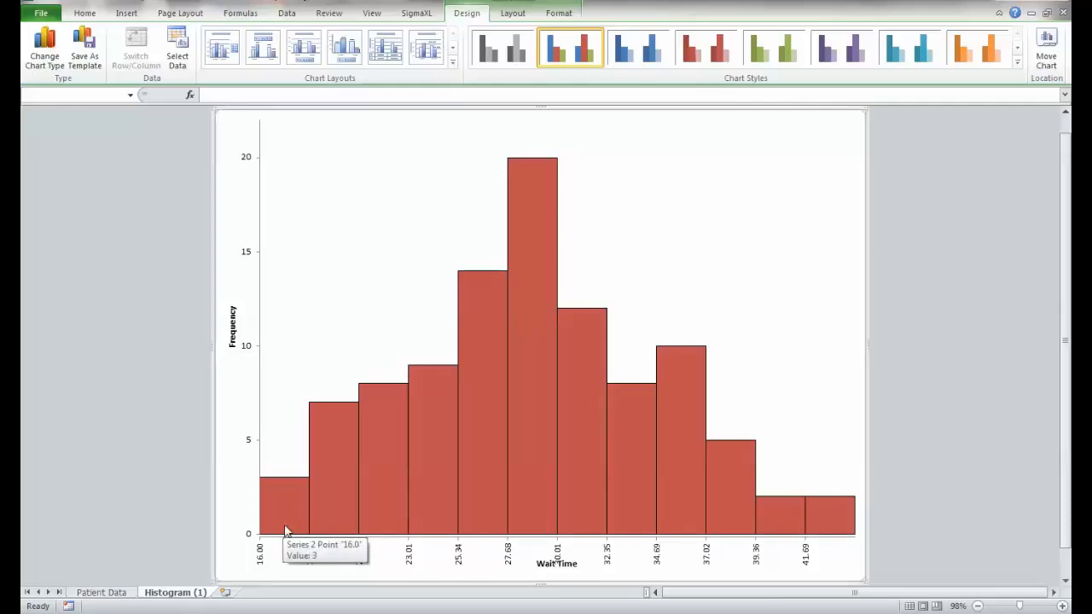
mouse_move(877, 529)
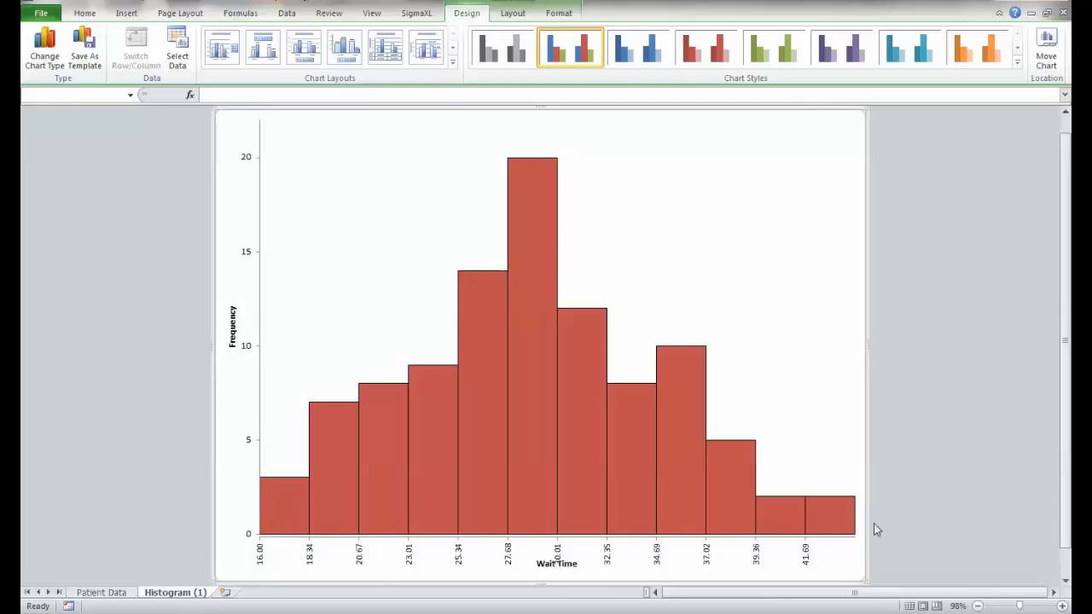
mouse_move(282, 580)
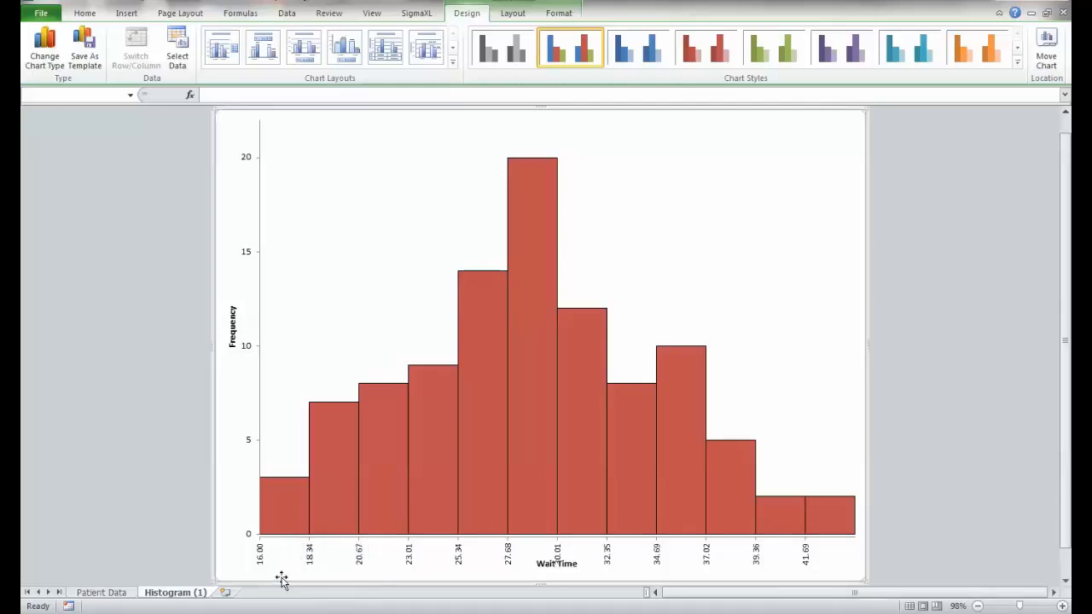
mouse_move(285, 503)
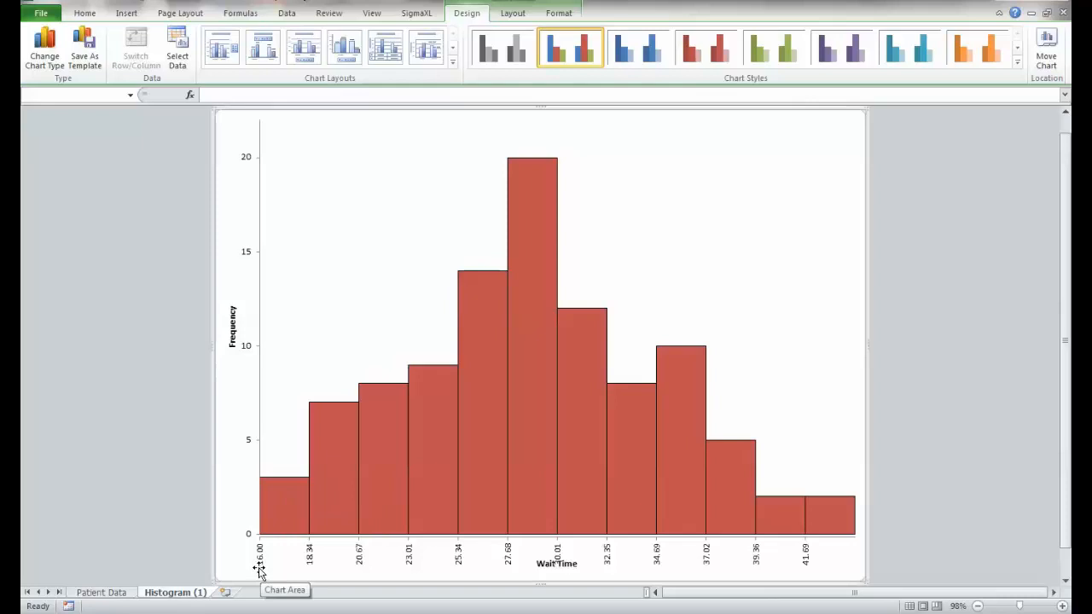
mouse_move(311, 571)
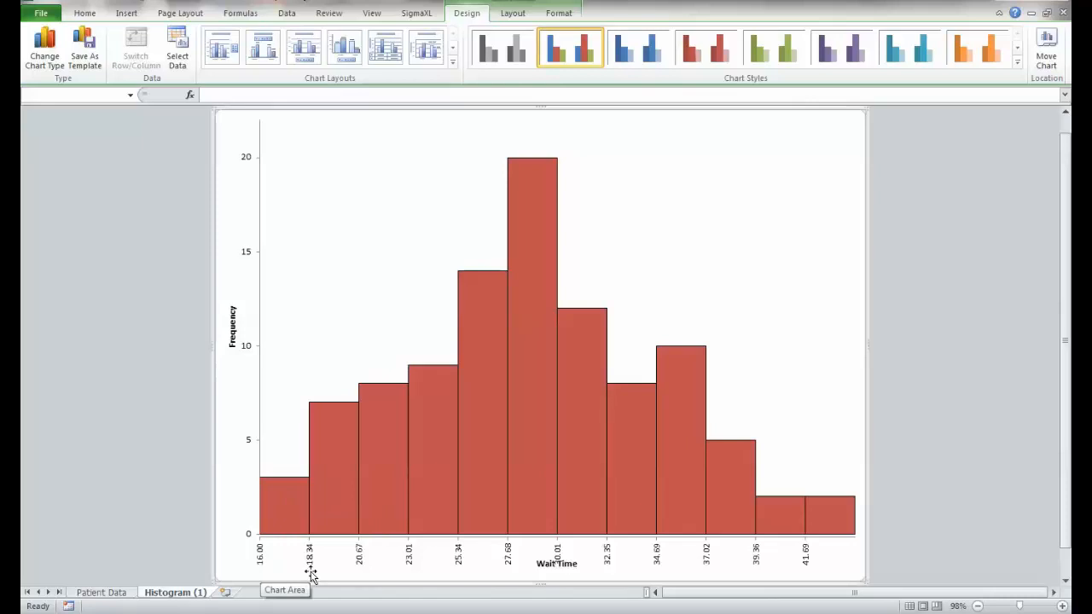
mouse_move(285, 545)
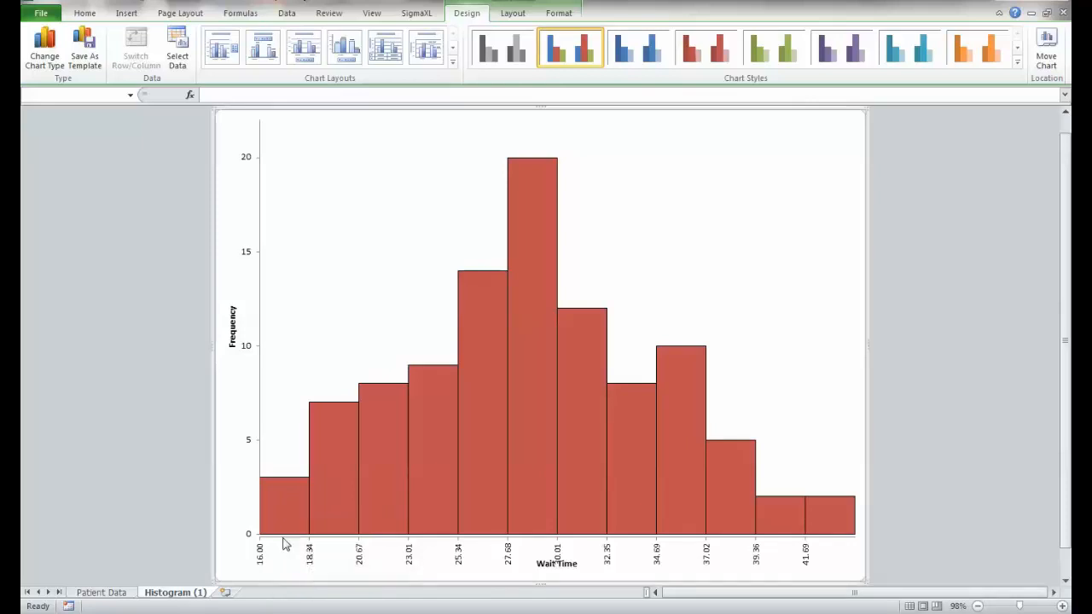
mouse_move(340, 489)
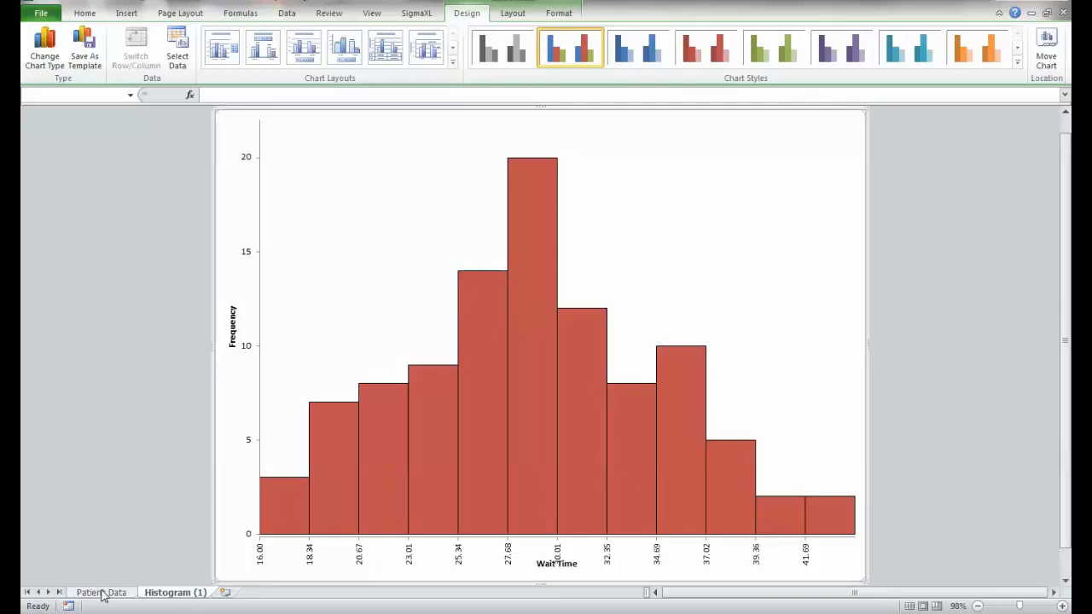
- From the Patient Data sheet, start Histograms & Descriptive Statistics using the entire data table
click(102, 592)
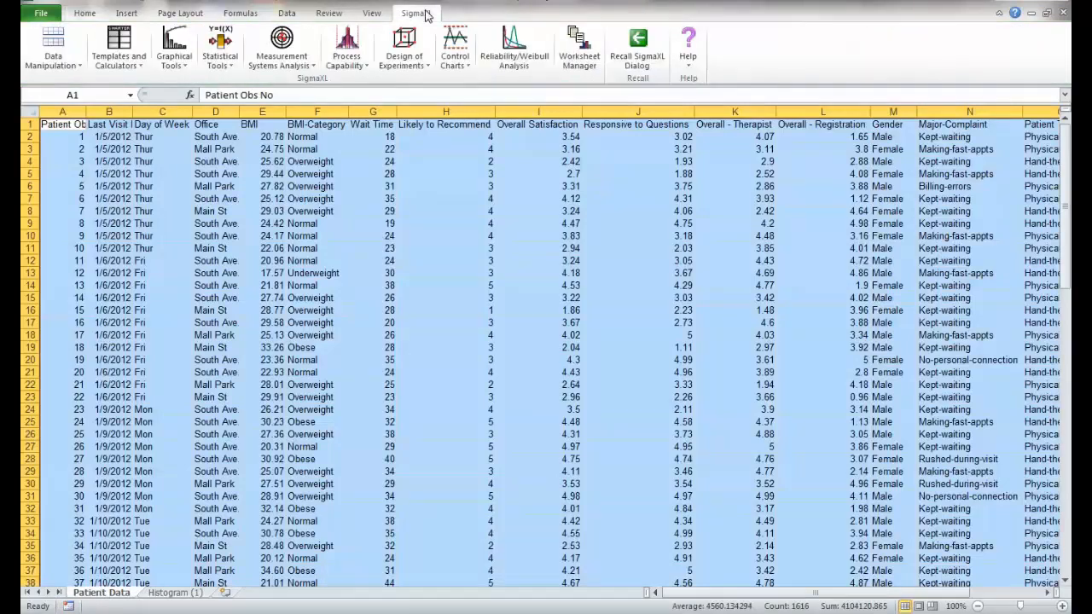
click(174, 47)
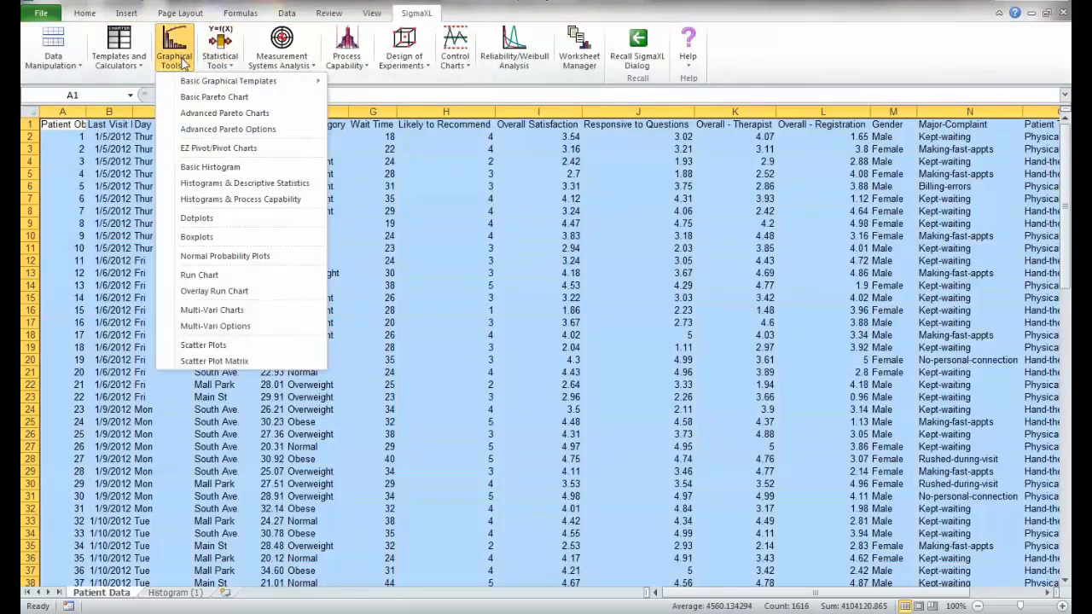
mouse_move(245, 182)
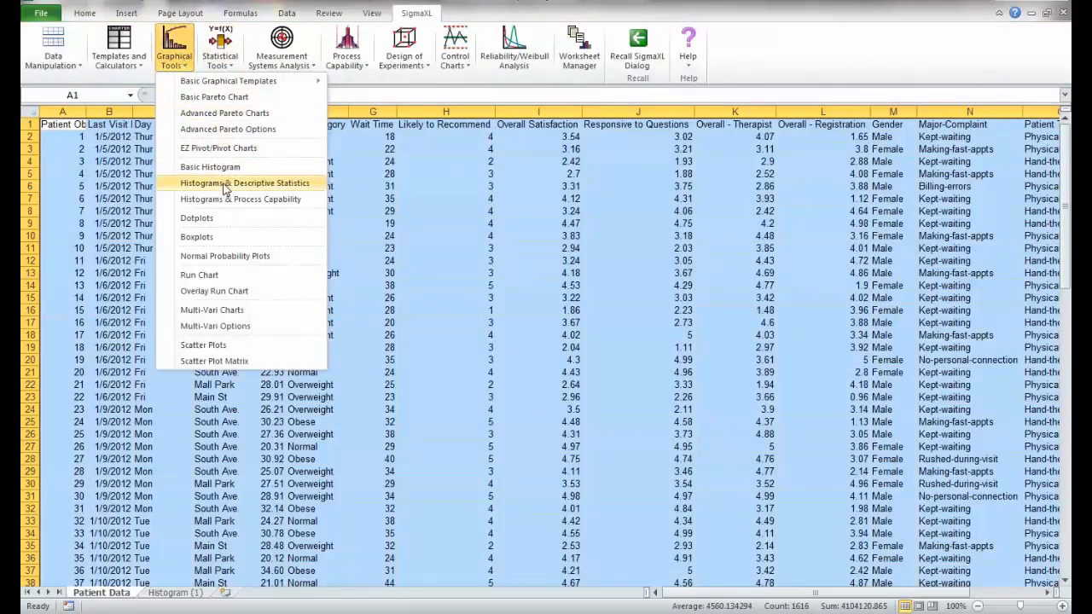
click(245, 183)
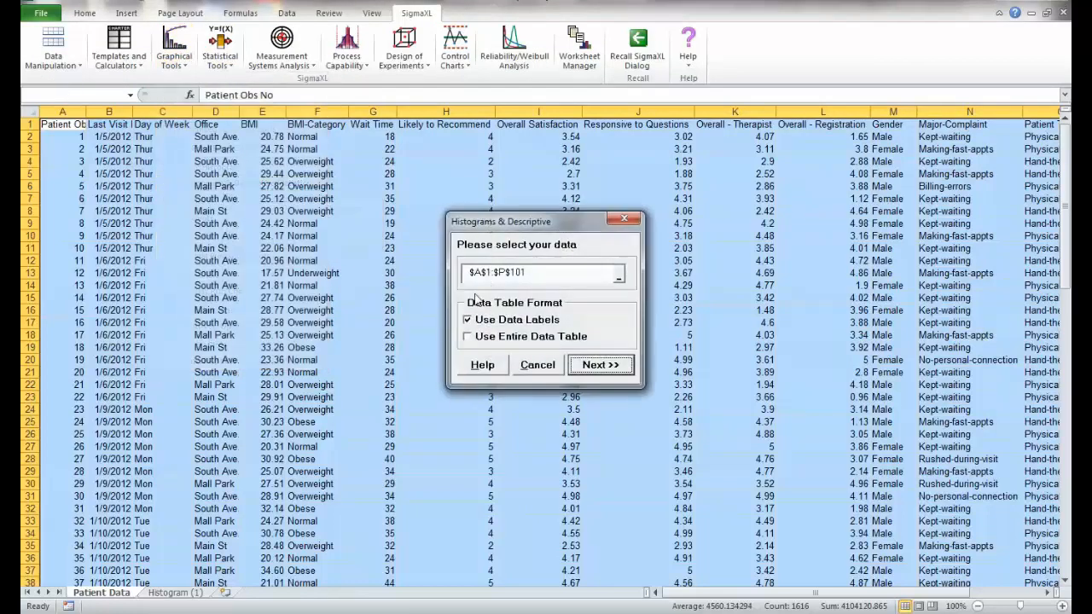
click(468, 336)
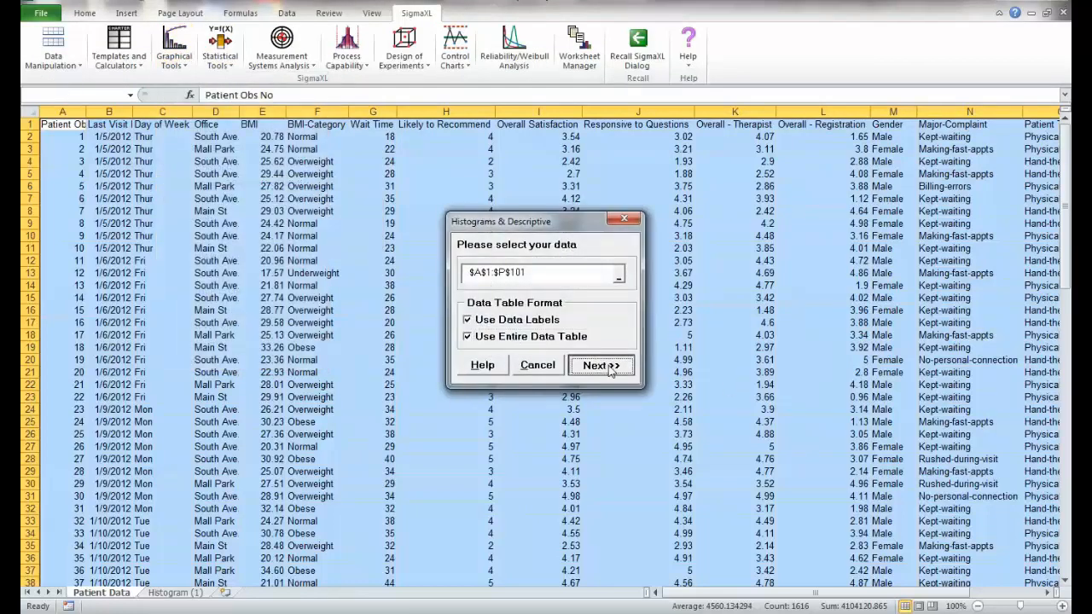
click(601, 365)
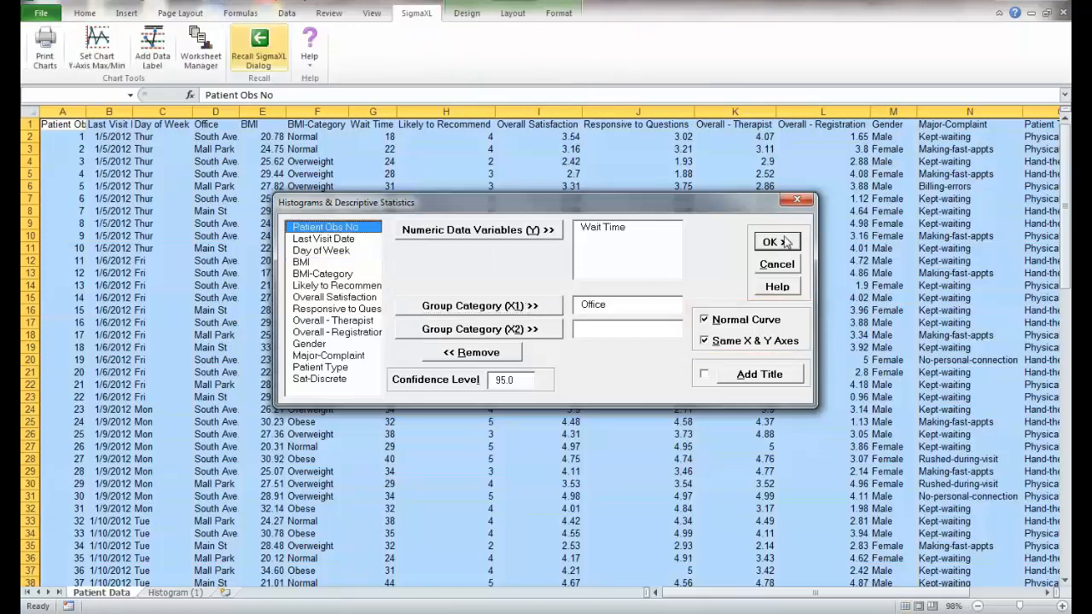
- Run the Wait Time by Office histograms with normal curves and same X & Y axes
click(772, 241)
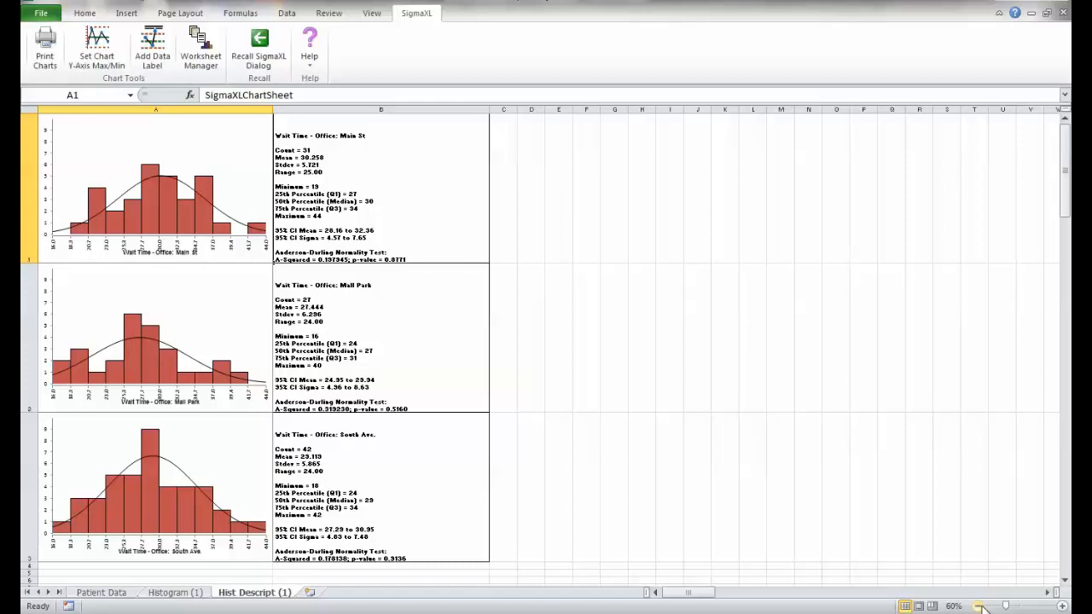
mouse_move(978, 606)
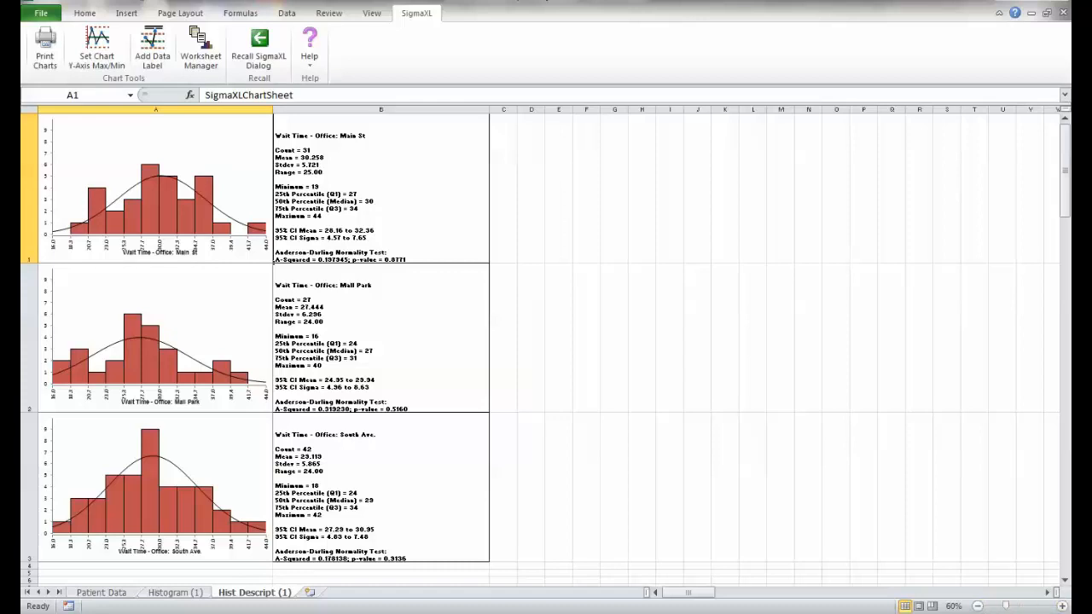